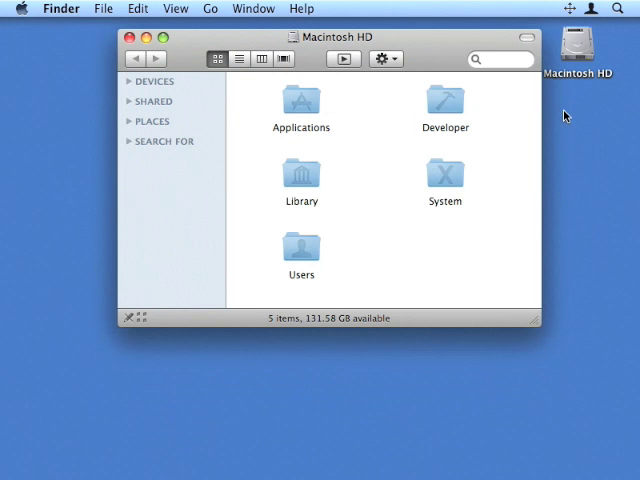
mouse_move(427, 47)
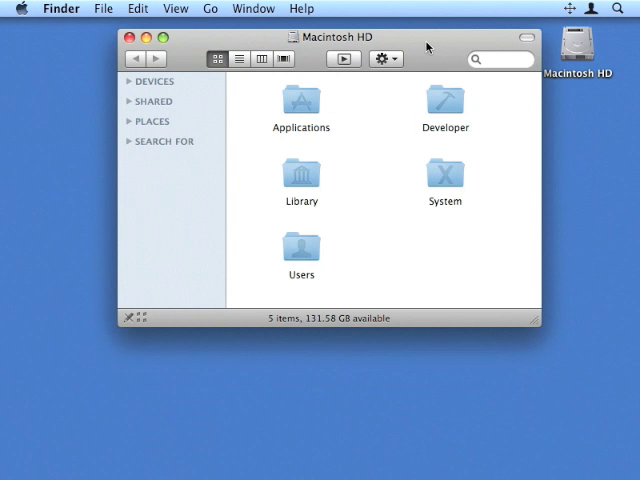
Snap the Finder window to the left half, then to the upper-left quarter, via SizeUp
left_click(571, 8)
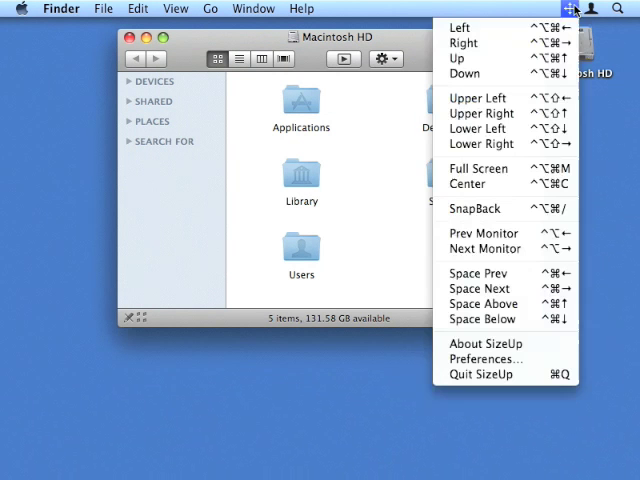
left_click(459, 27)
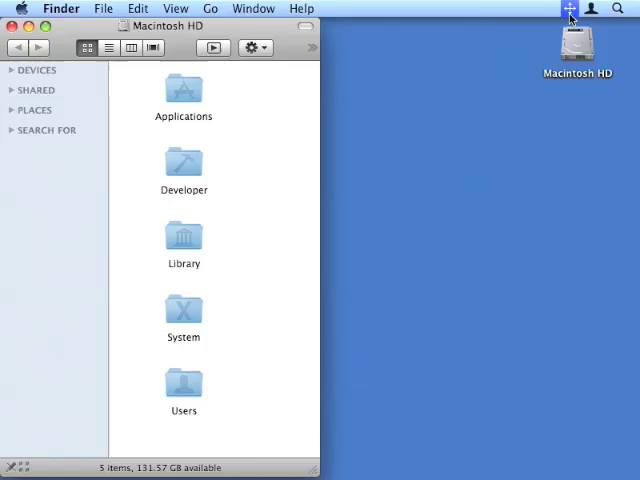
left_click(570, 8)
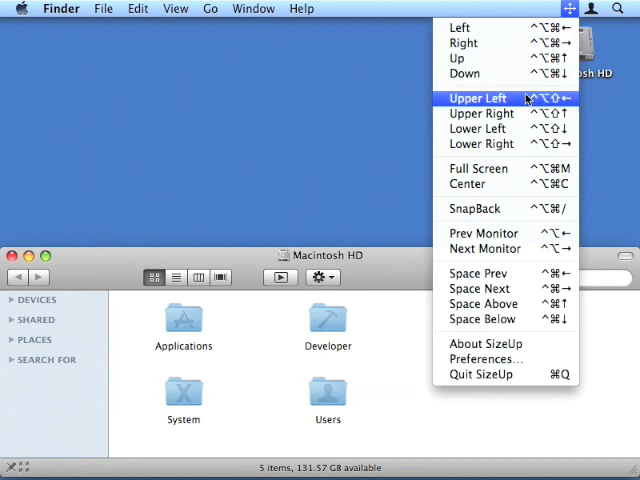
left_click(478, 98)
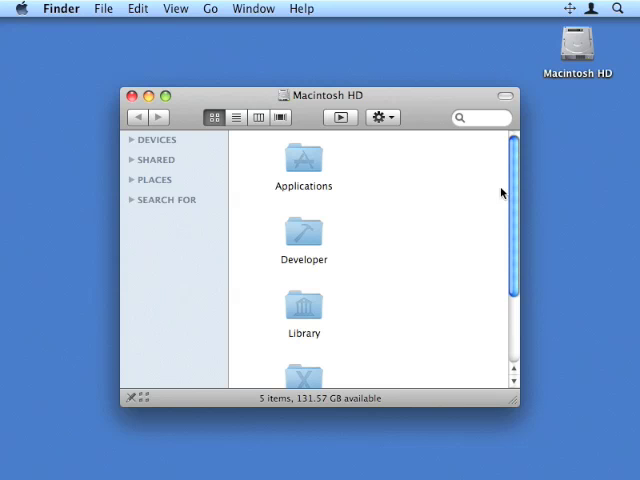
mouse_move(568, 7)
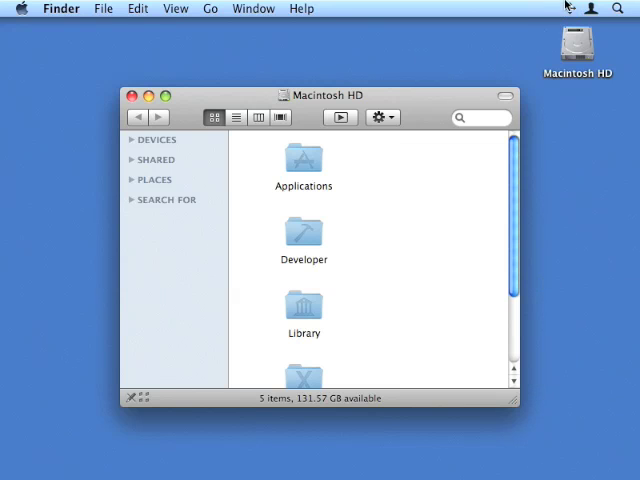
Restore the Finder window's previous size and position with SizeUp's SnapBack
left_click(570, 8)
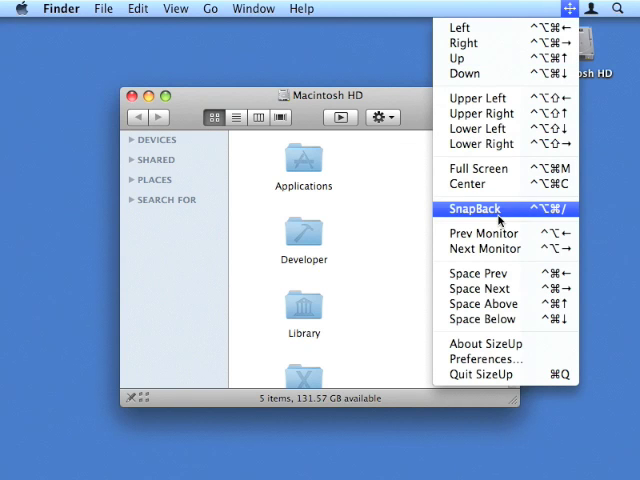
left_click(475, 209)
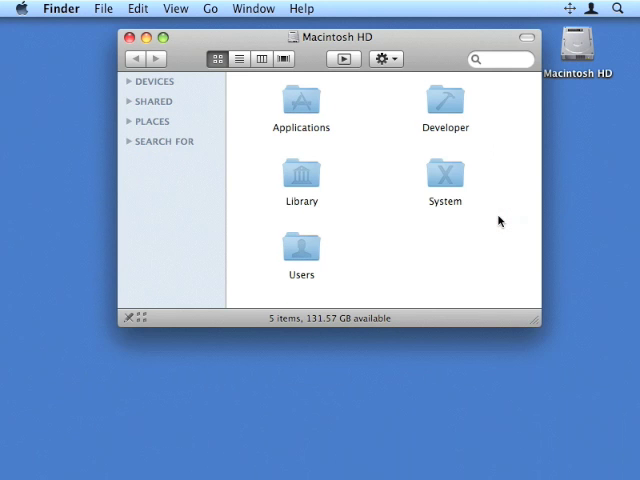
mouse_move(547, 65)
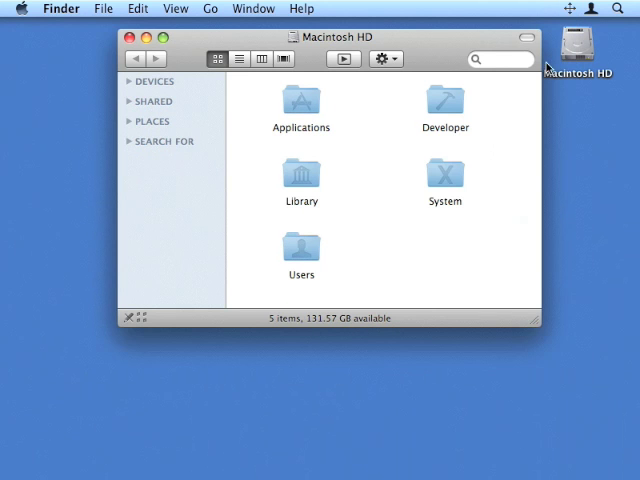
left_click(569, 8)
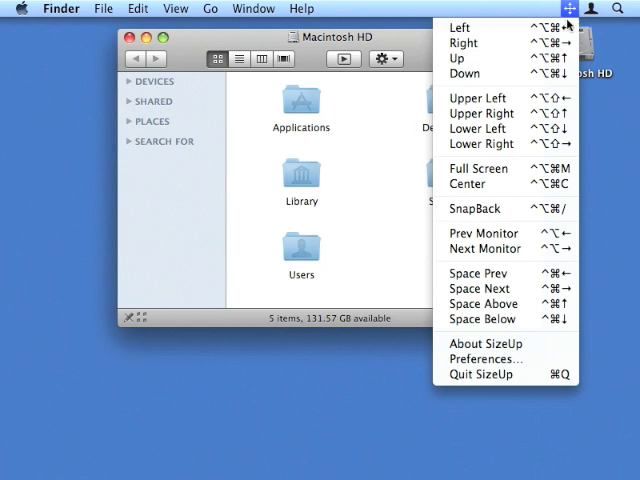
mouse_move(484, 233)
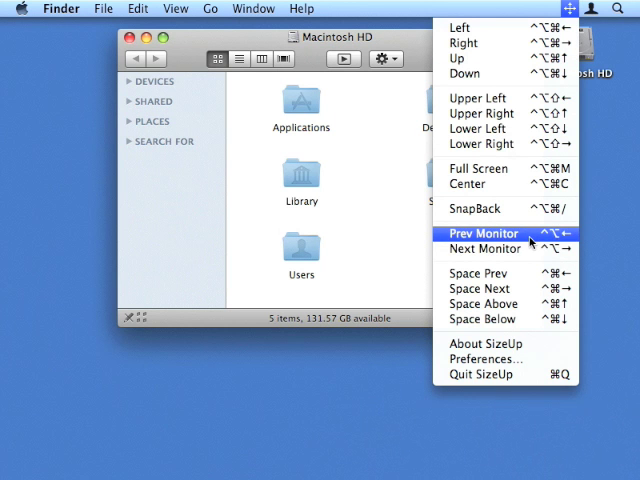
mouse_move(505, 273)
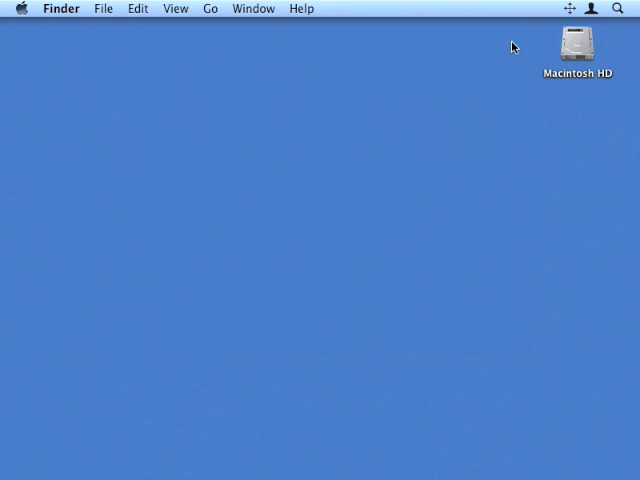
In SizeUp Preferences, record ^⌥⌘L for Send Window Left and clear Send Window Up/Down
left_click(568, 8)
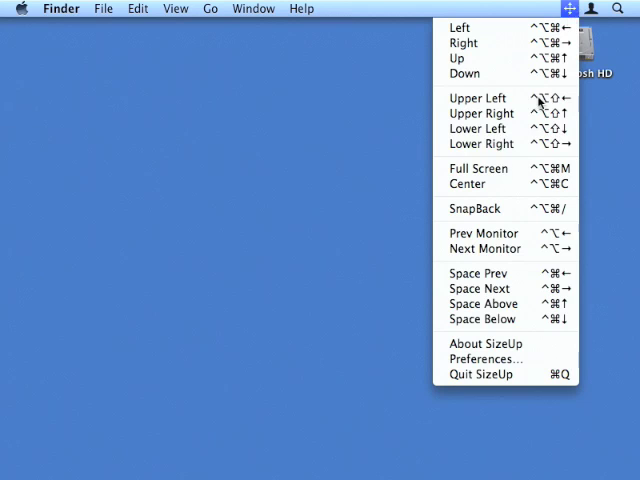
left_click(487, 358)
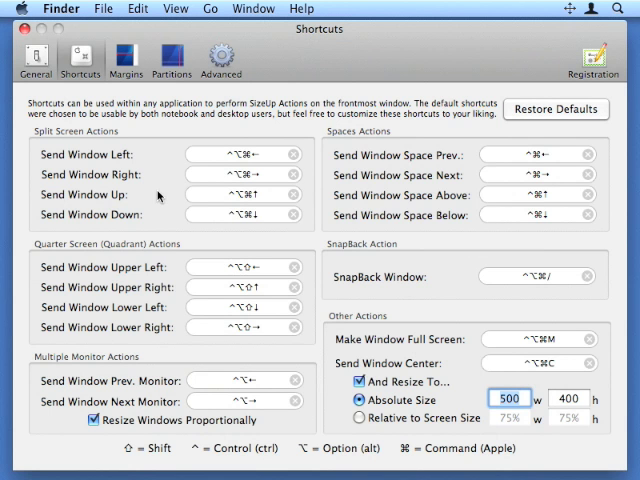
mouse_move(145, 302)
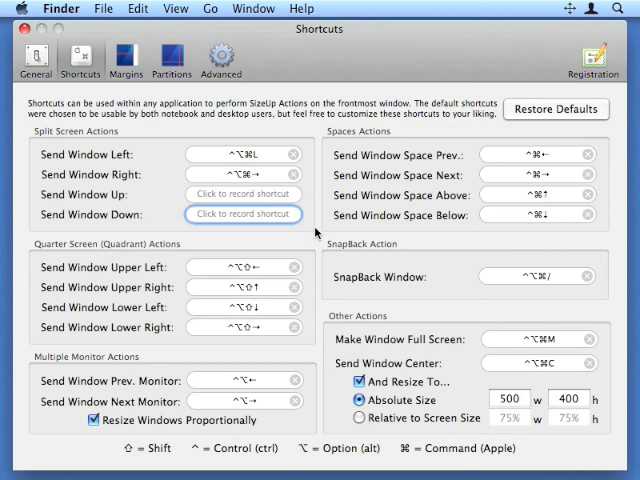
mouse_move(320, 216)
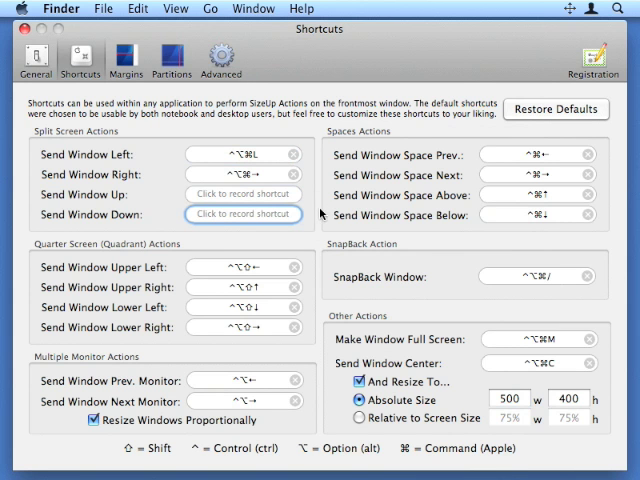
left_click(571, 8)
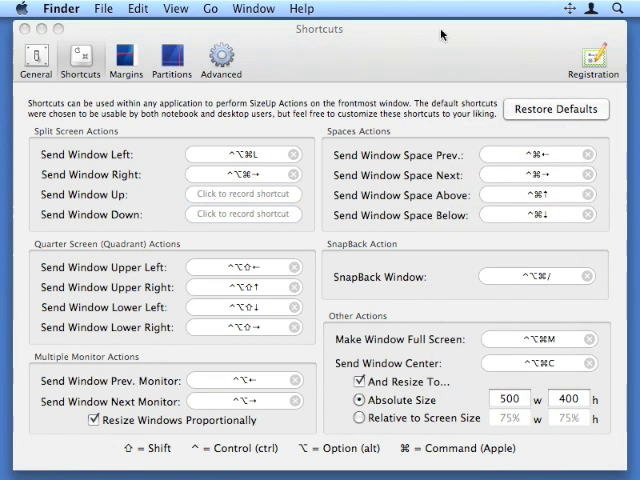
Show the Margins tab with screen-edge and partition margins at 20
left_click(126, 57)
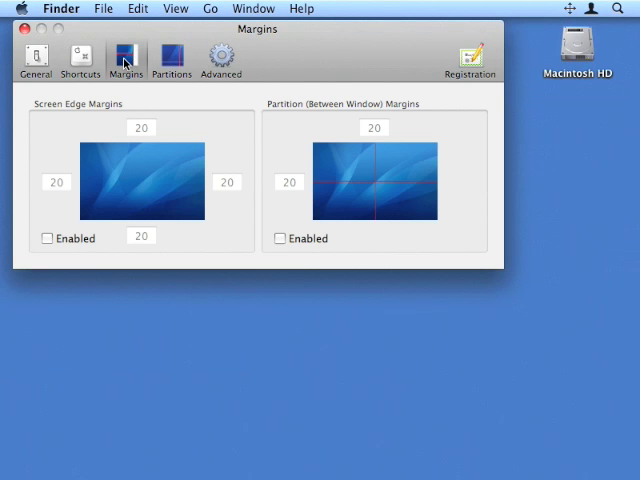
mouse_move(240, 105)
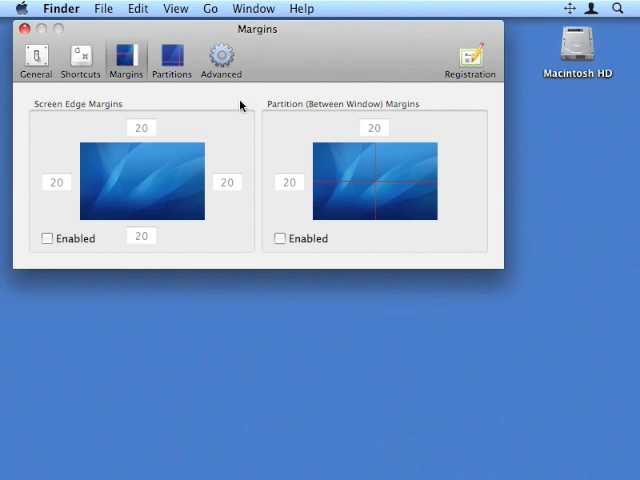
mouse_move(470, 103)
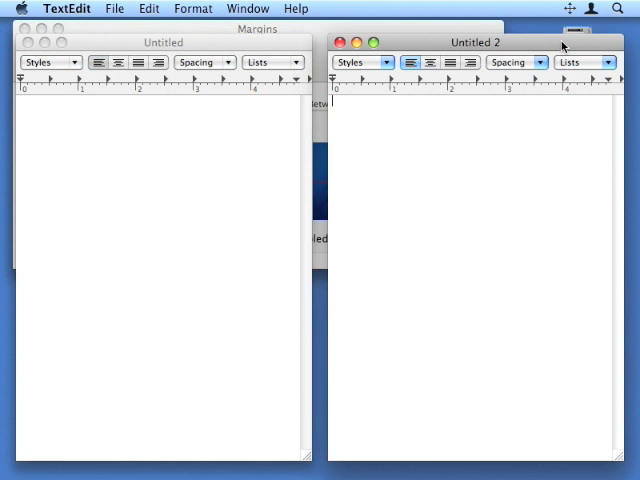
mouse_move(474, 73)
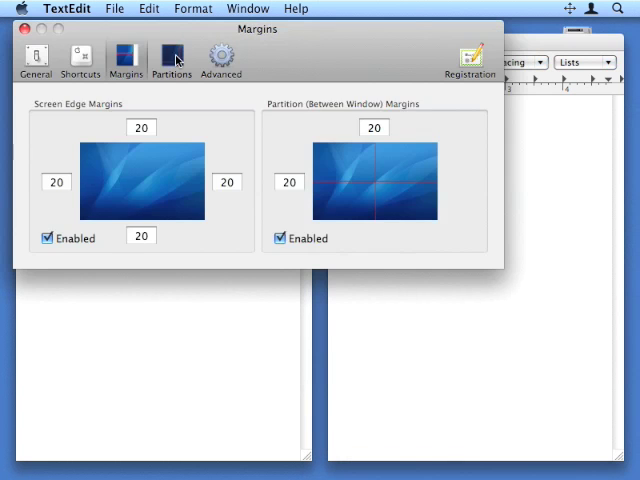
On the Partitions tab, drag the split-screen sliders to an uneven 70%/65% ratio
left_click(171, 60)
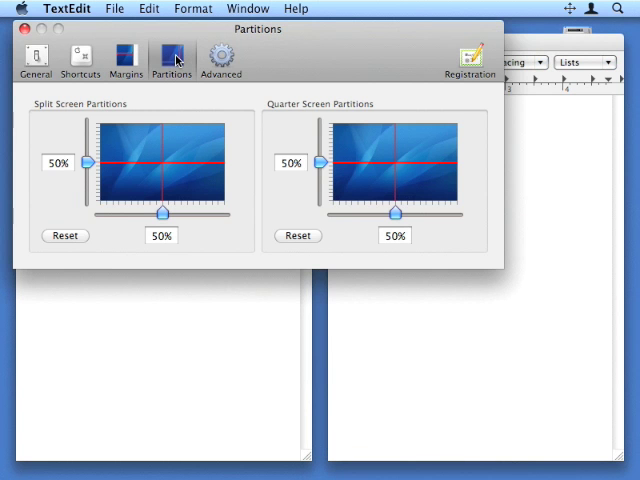
mouse_move(325, 97)
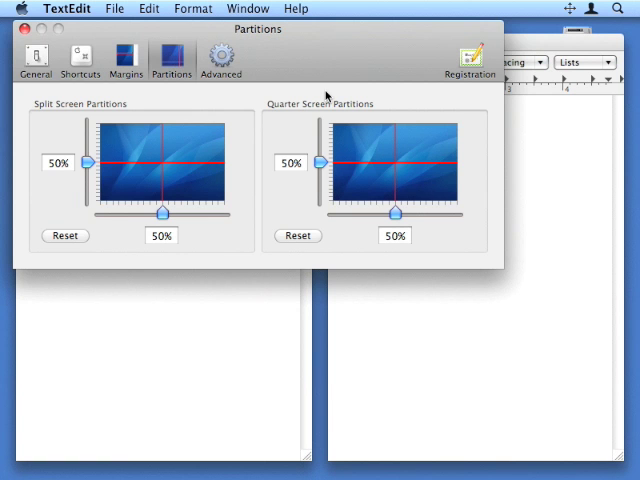
mouse_move(248, 140)
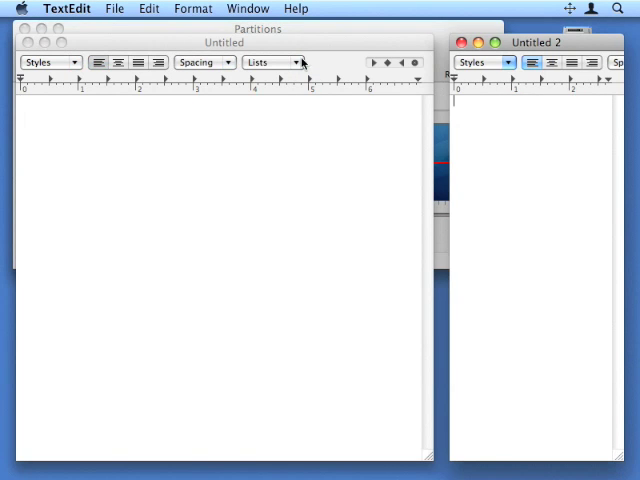
left_click(257, 28)
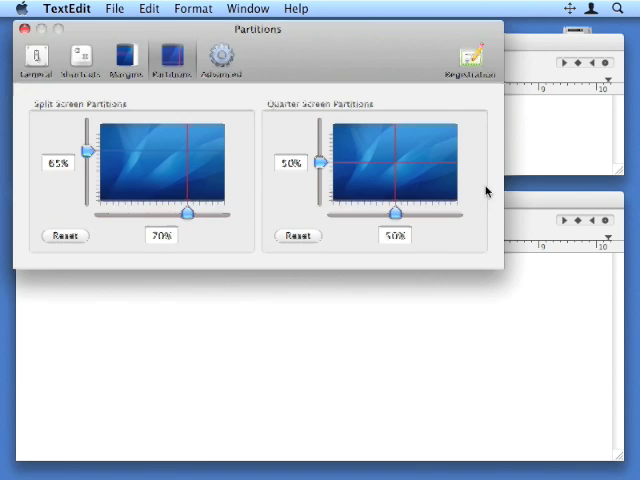
left_click_drag(318, 160, 318, 192)
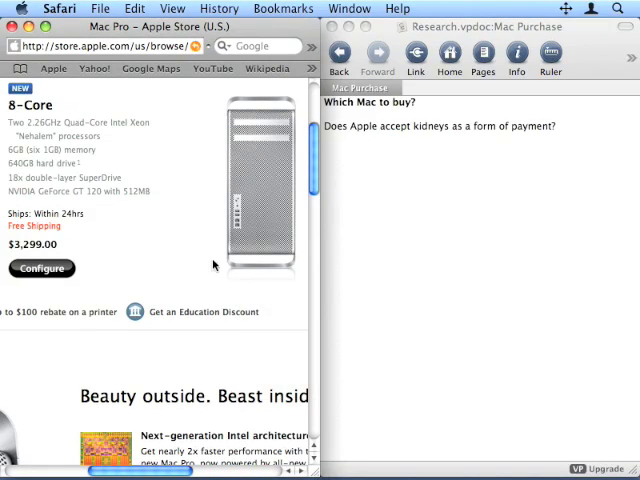
mouse_move(344, 280)
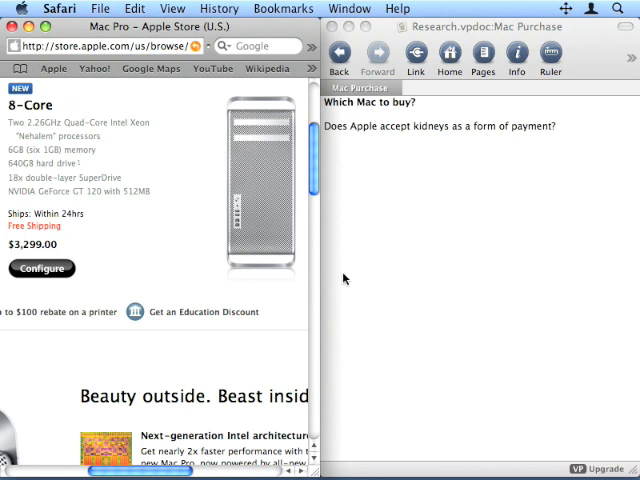